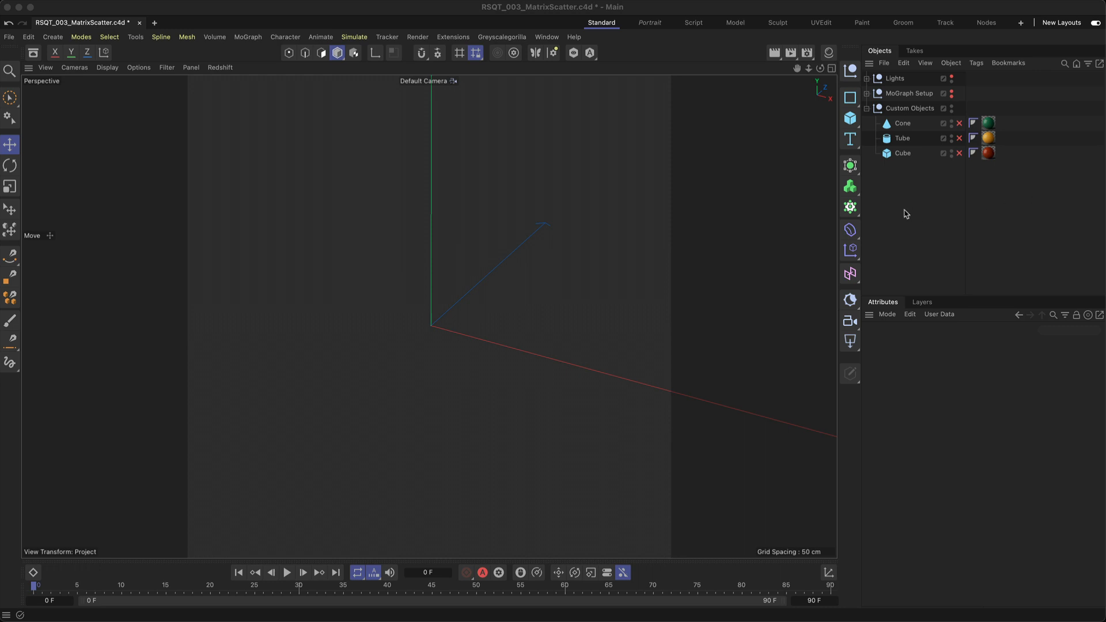
mouse_move(905, 213)
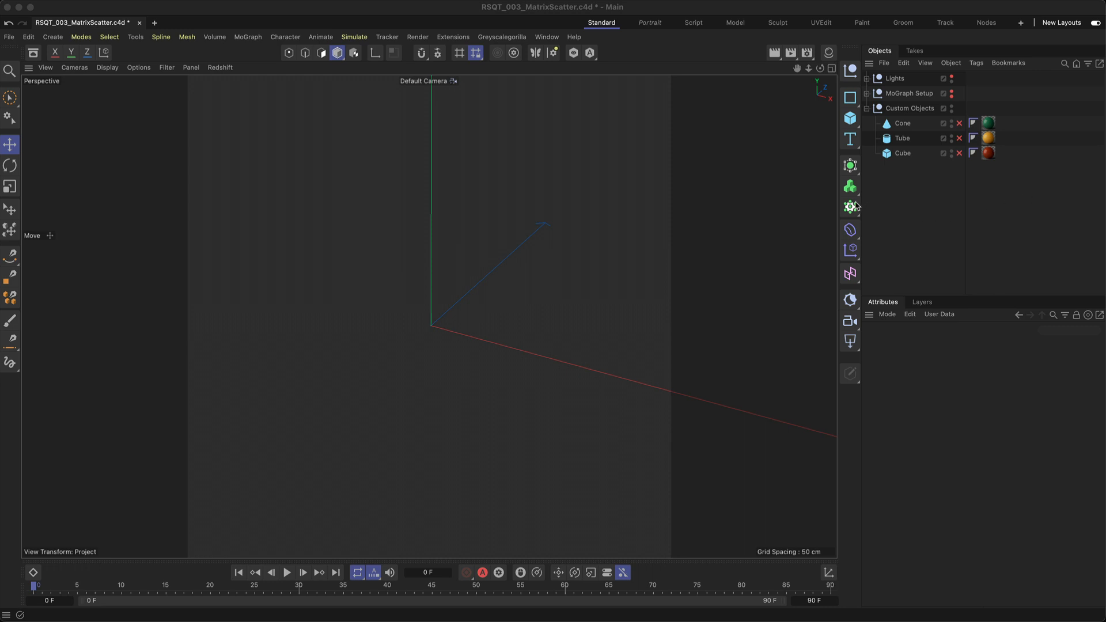
Show the MoGraph generator list from the left command bar.
click(850, 207)
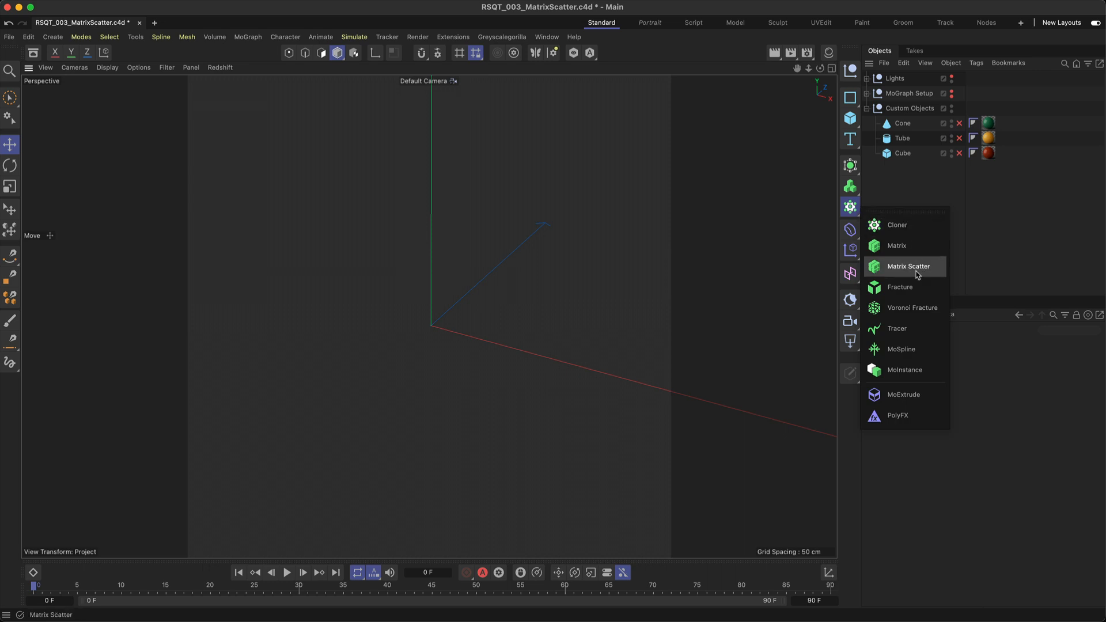
Create an RS Matrix object via Matrix Scatter, producing a 40 by 40 cube grid.
click(908, 266)
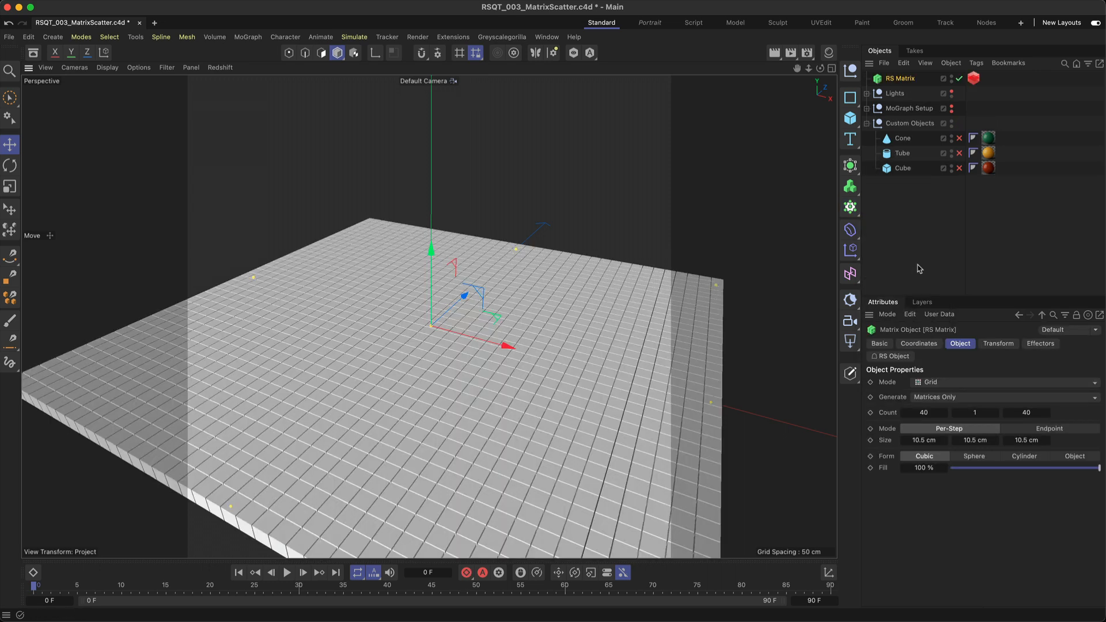
mouse_move(999, 370)
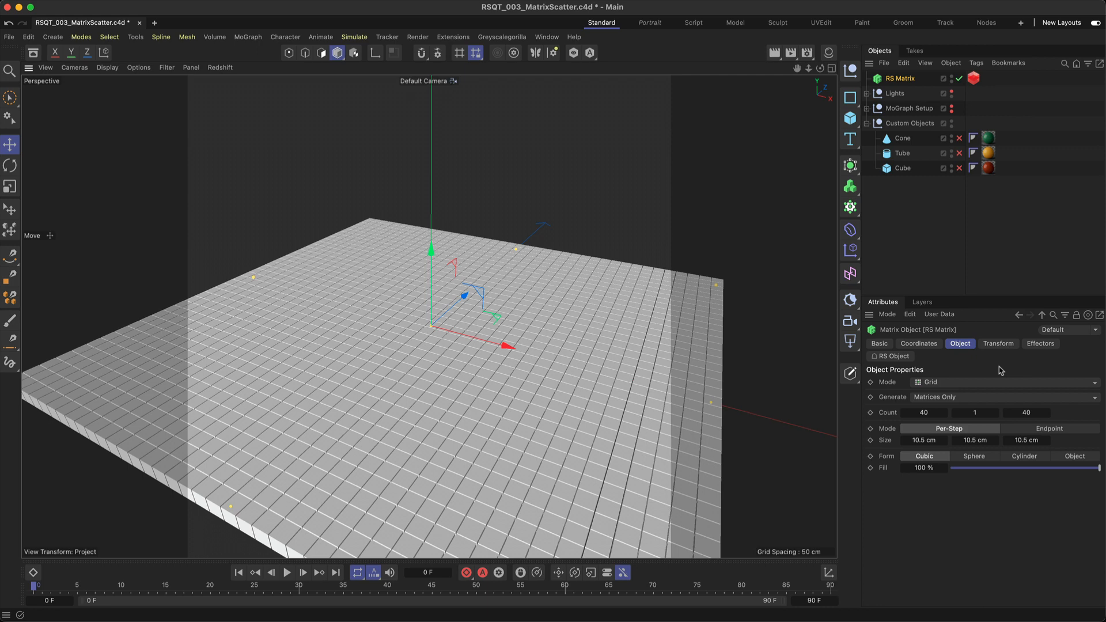
mouse_move(1004, 361)
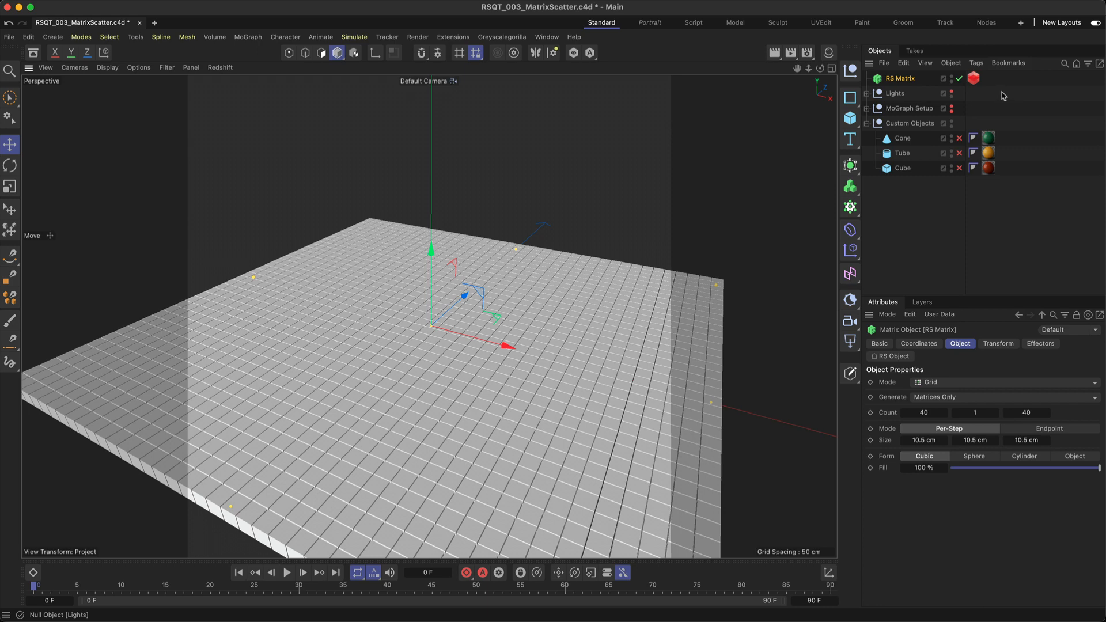
Show the RS Object tag's Particles settings, keeping Mode as Optimized Spheres.
click(974, 78)
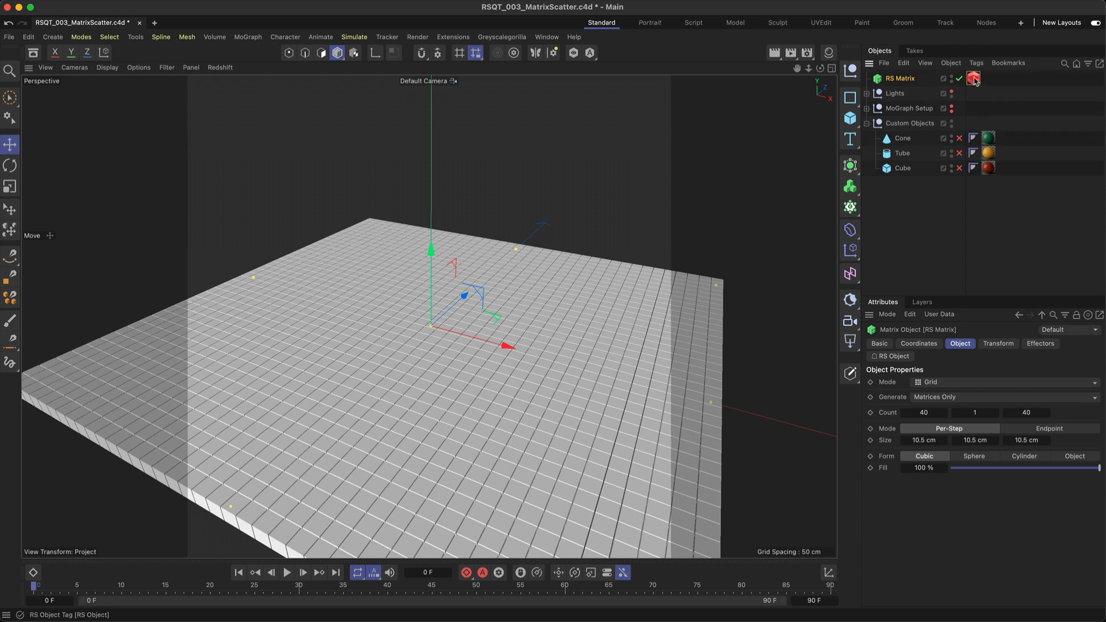
click(974, 78)
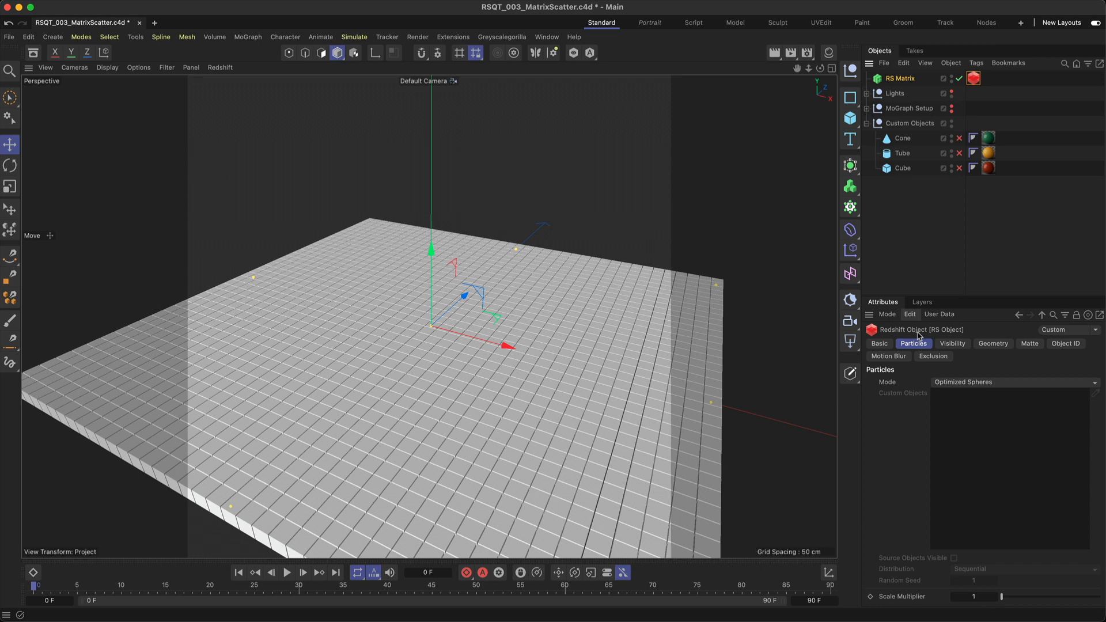
mouse_move(980, 388)
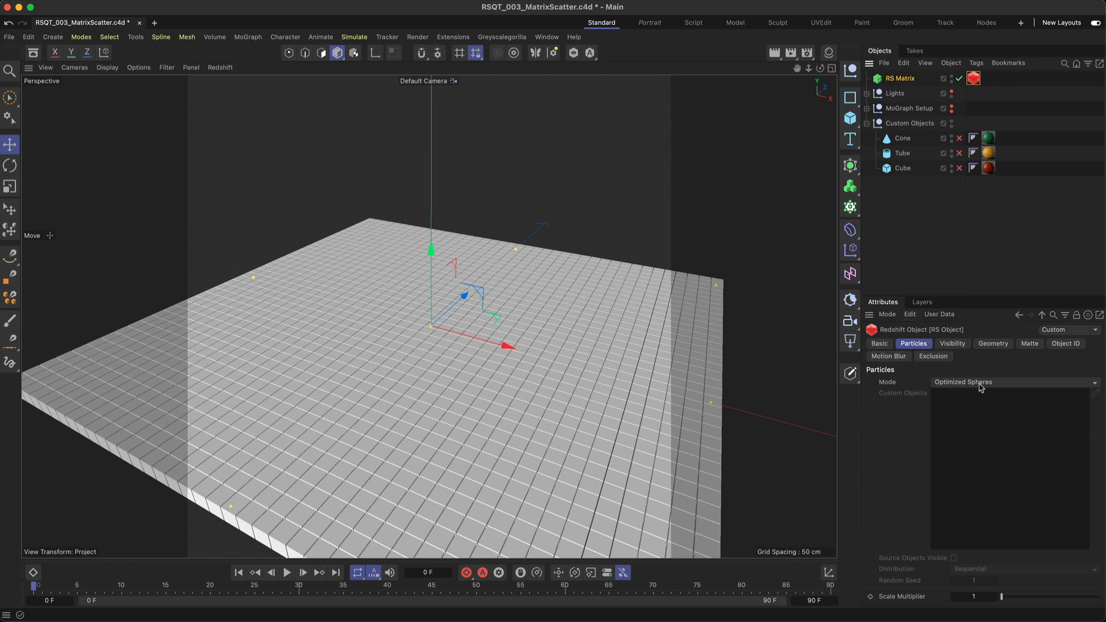
click(1012, 381)
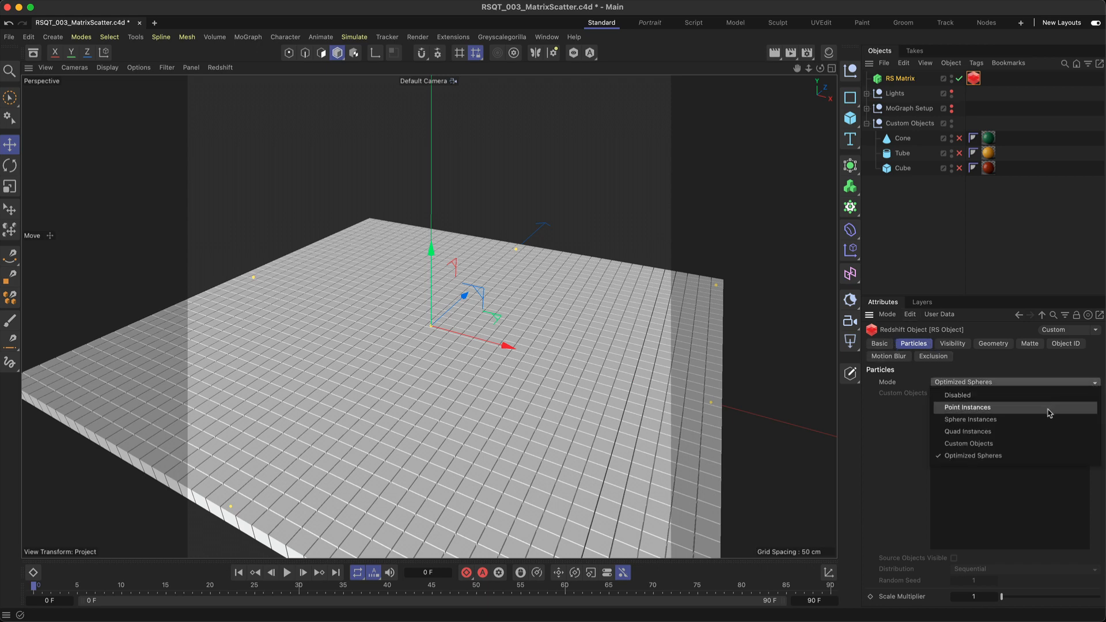
mouse_move(1047, 461)
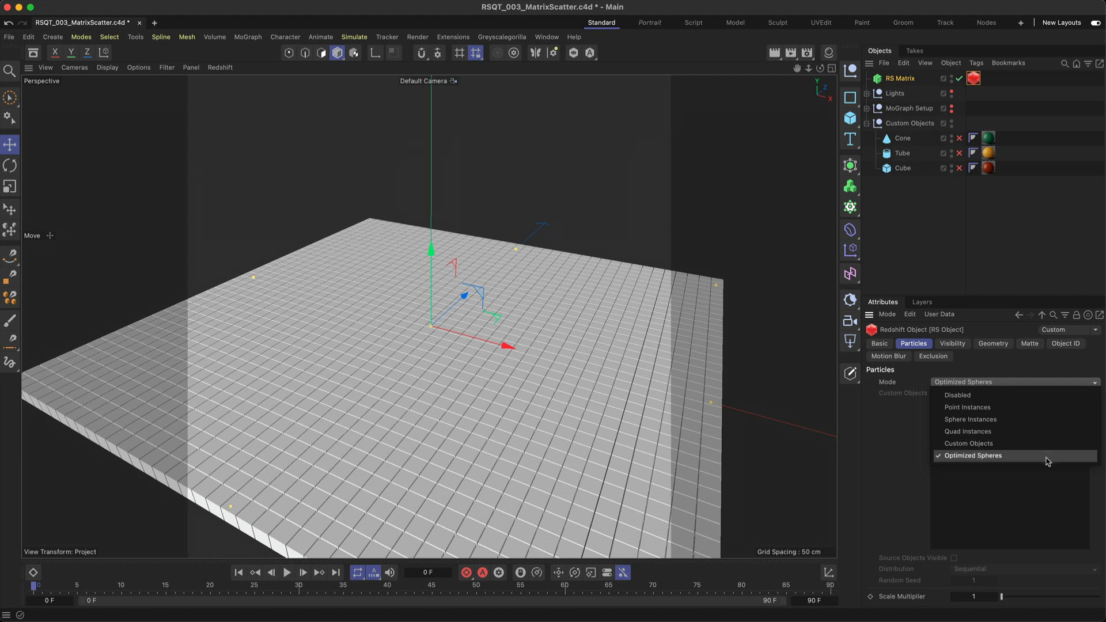
click(974, 455)
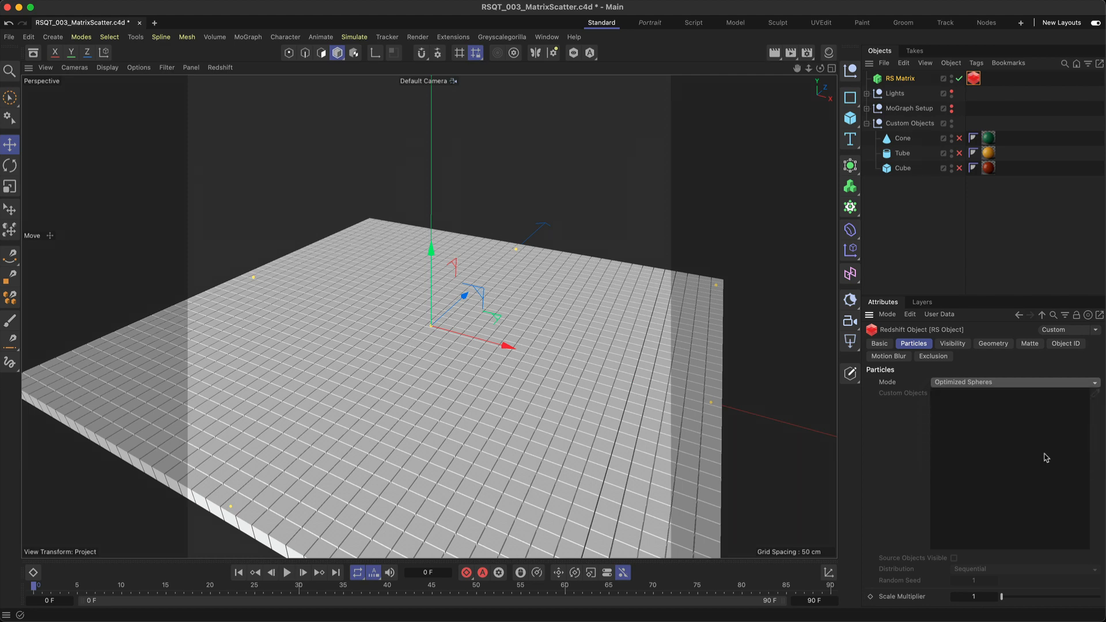
mouse_move(220, 67)
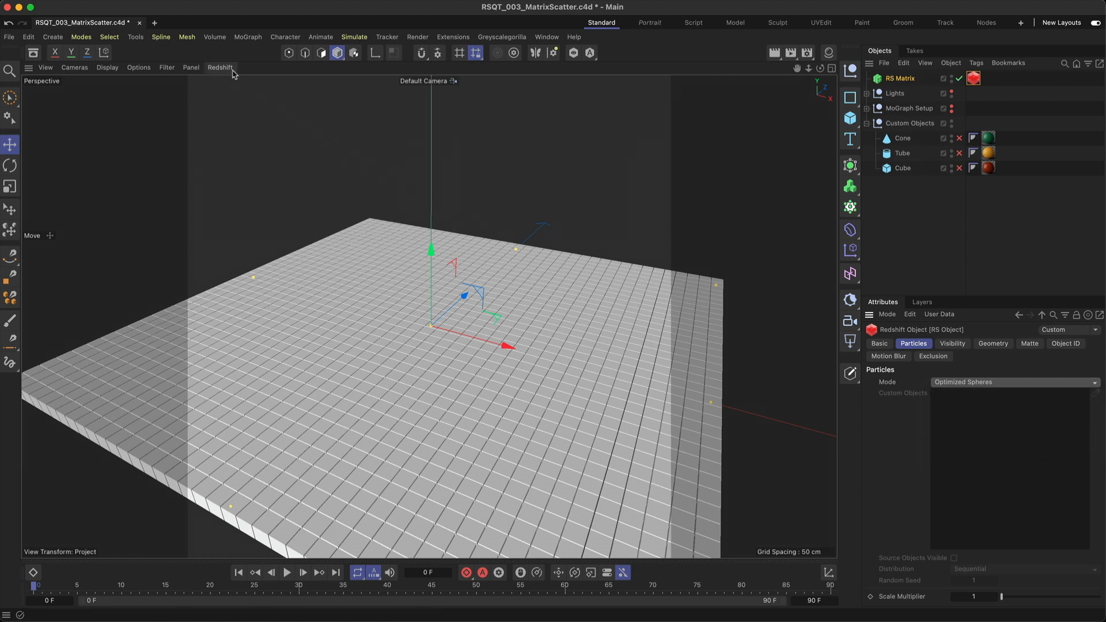
Open RS RenderView from the Window menu and start an IPR render.
click(220, 67)
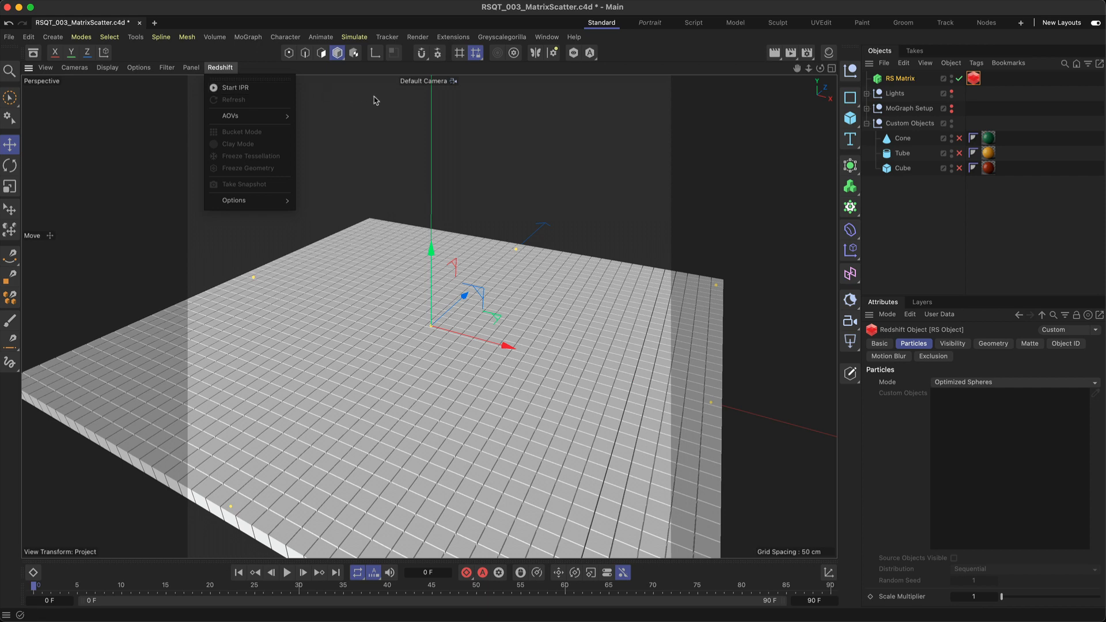
click(547, 37)
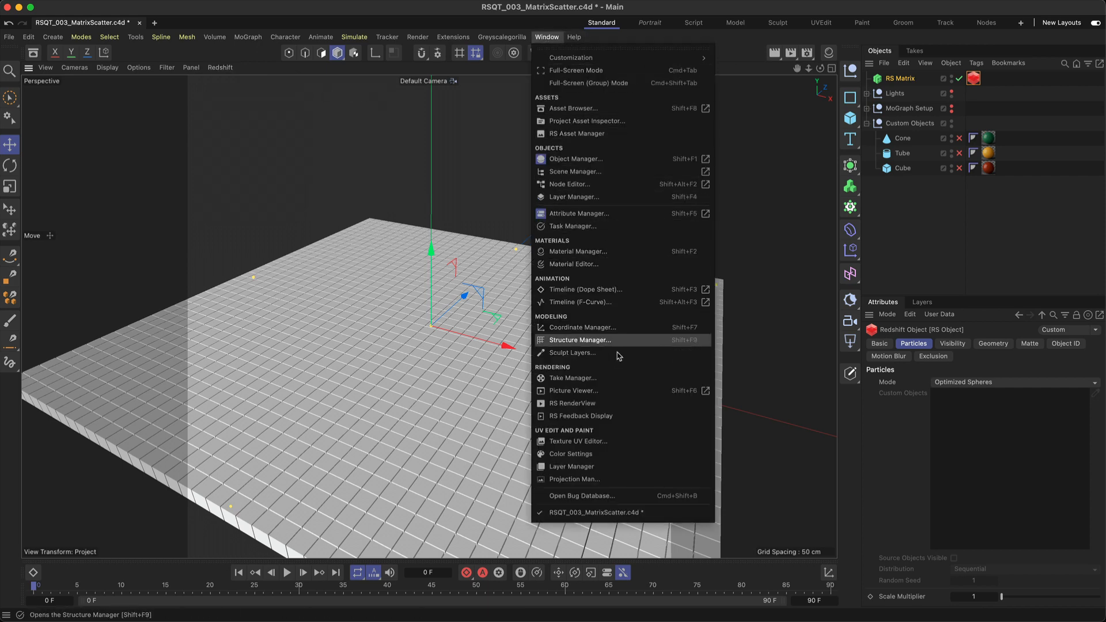
click(572, 402)
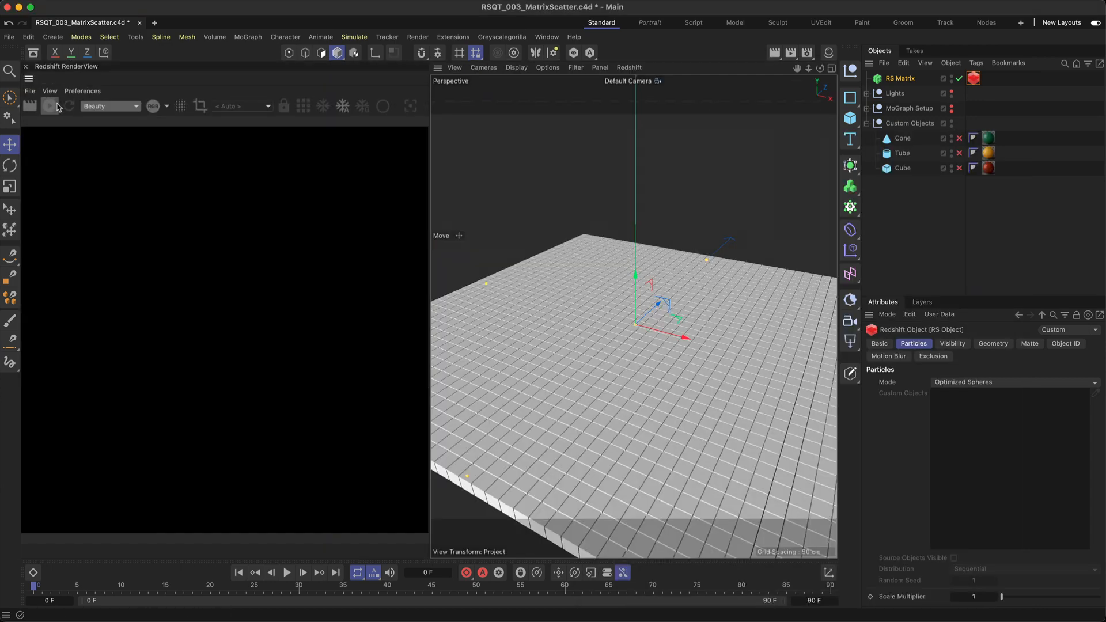
click(48, 106)
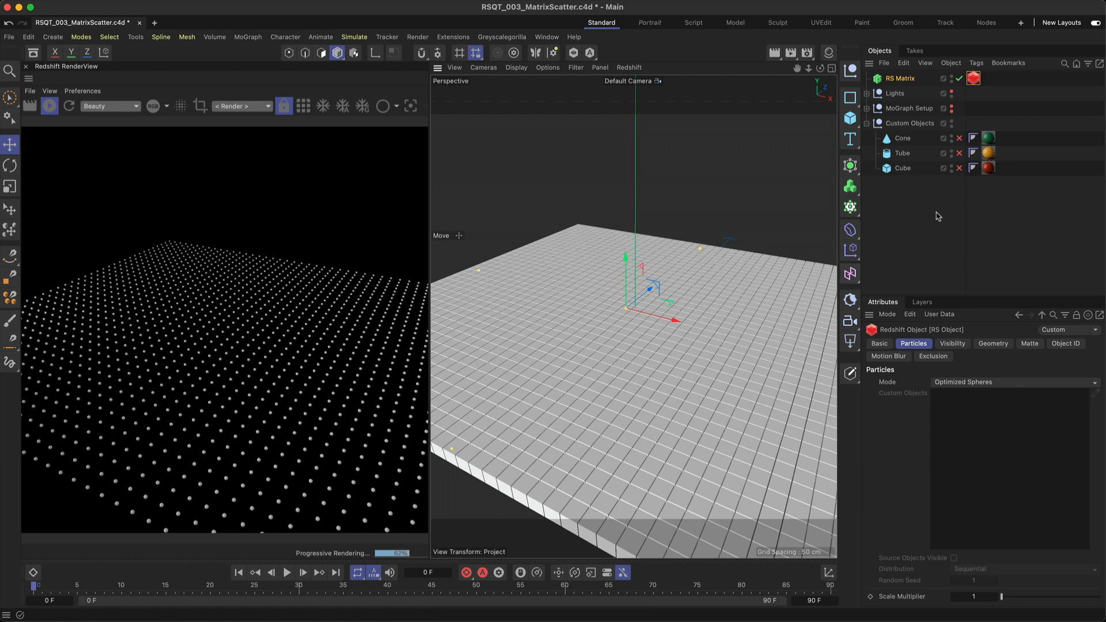
Set Particles Mode to Custom Objects with the Cube, Scale Multiplier 0.1.
click(960, 168)
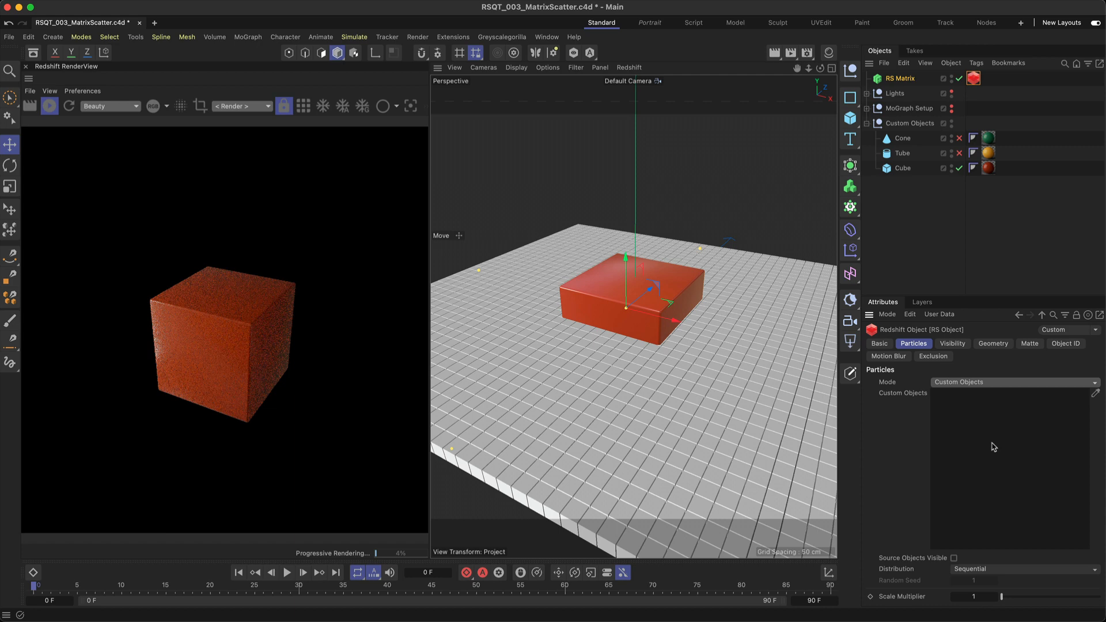
click(902, 168)
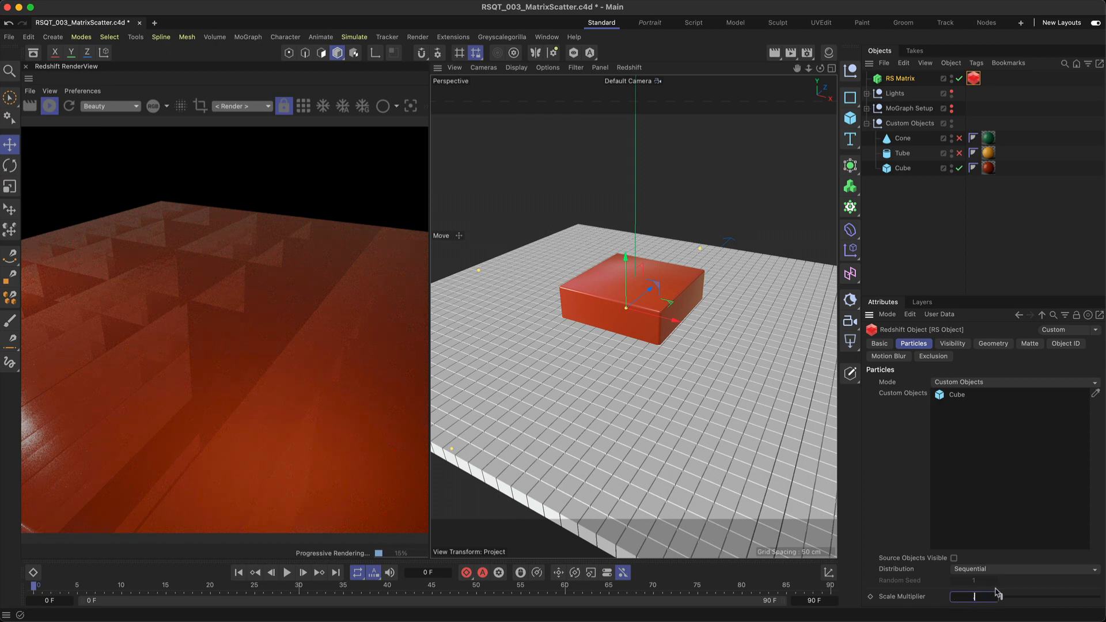
text(0.1)
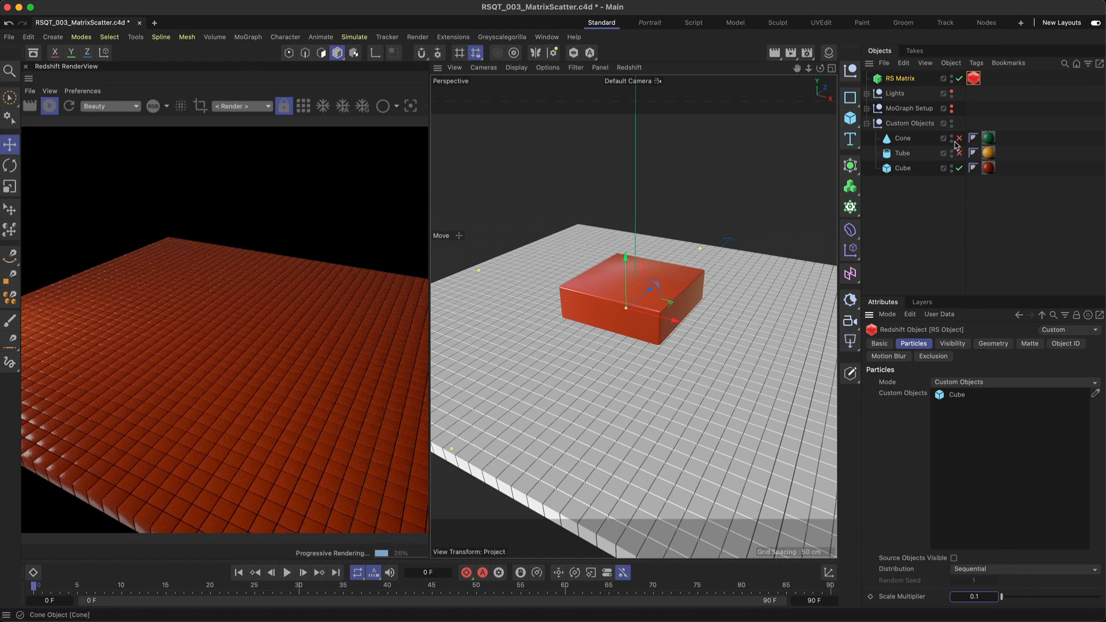
Enable the Cone and Tube and add them to the Custom Objects list.
click(958, 149)
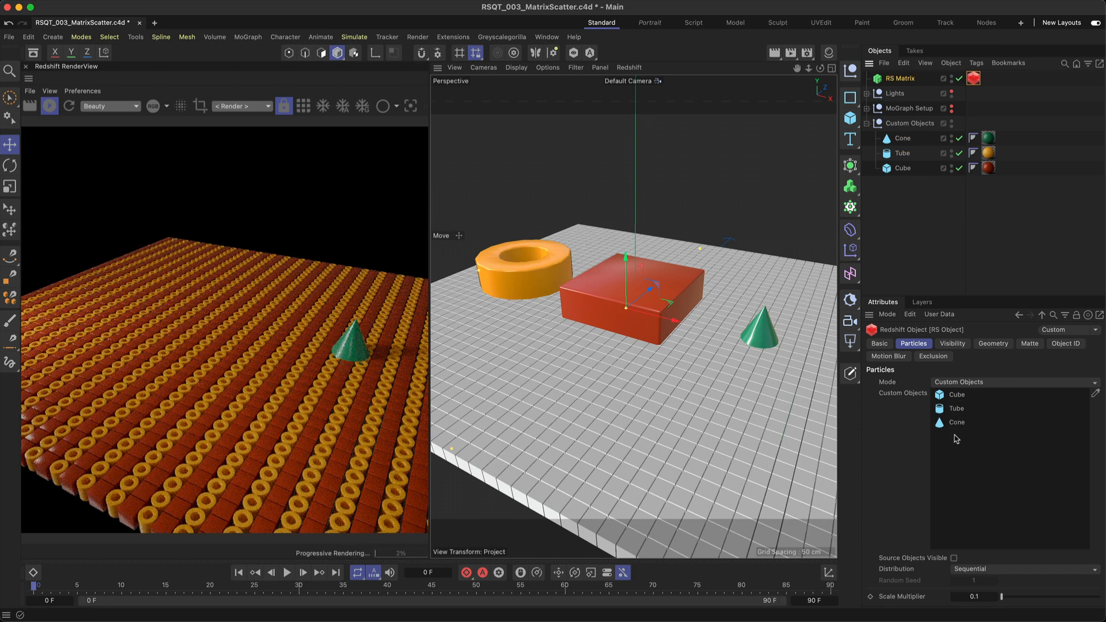
click(1019, 568)
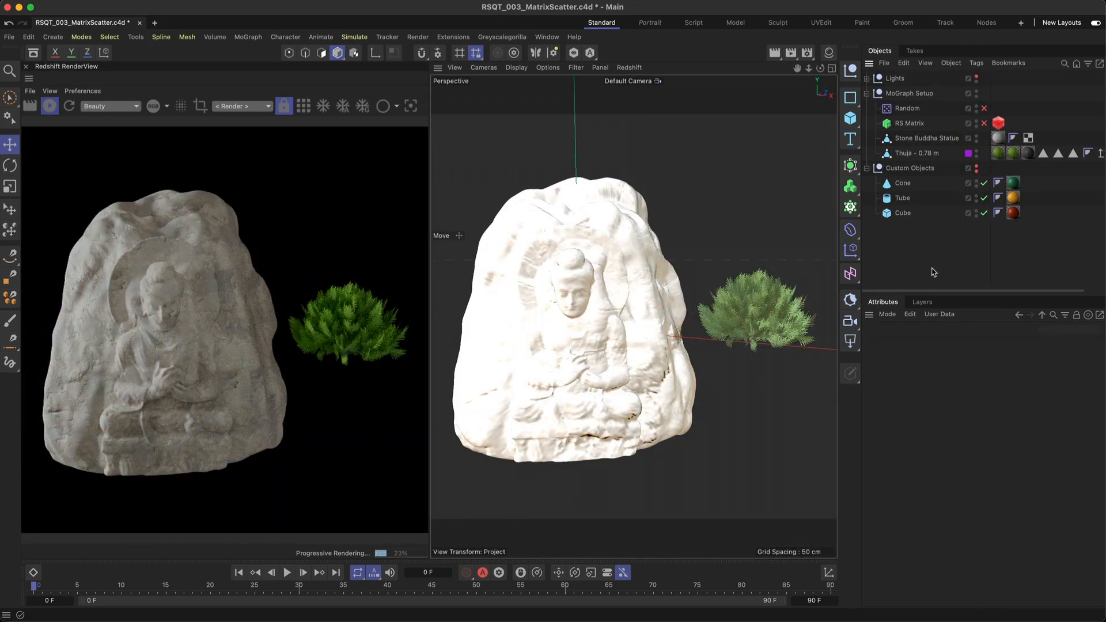
Enable RS Matrix and set its distribution mode to Object.
click(924, 137)
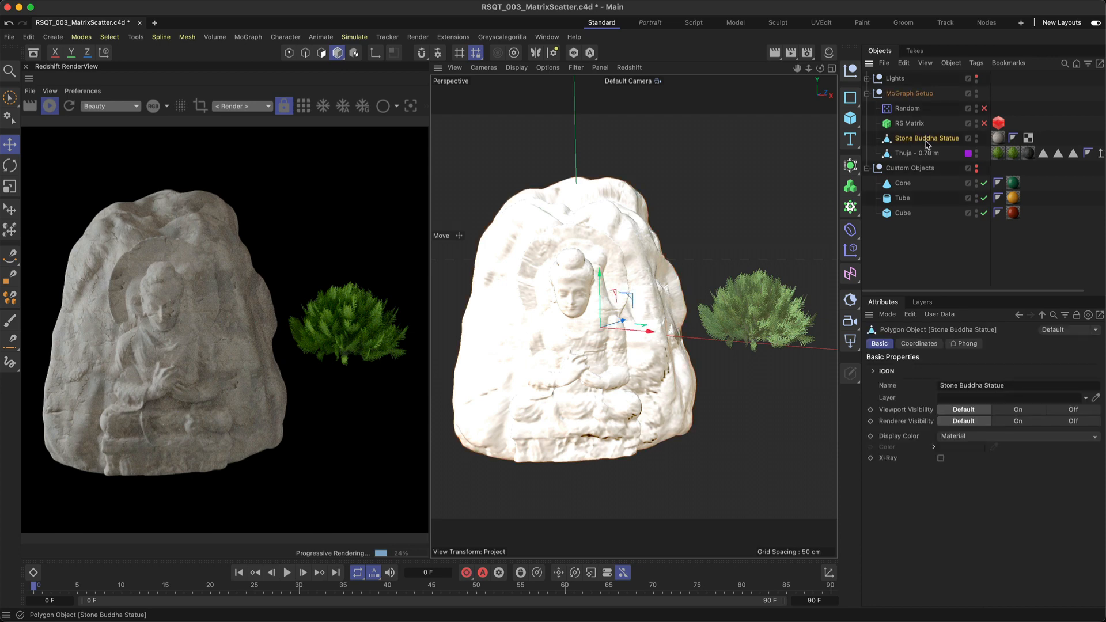
click(917, 153)
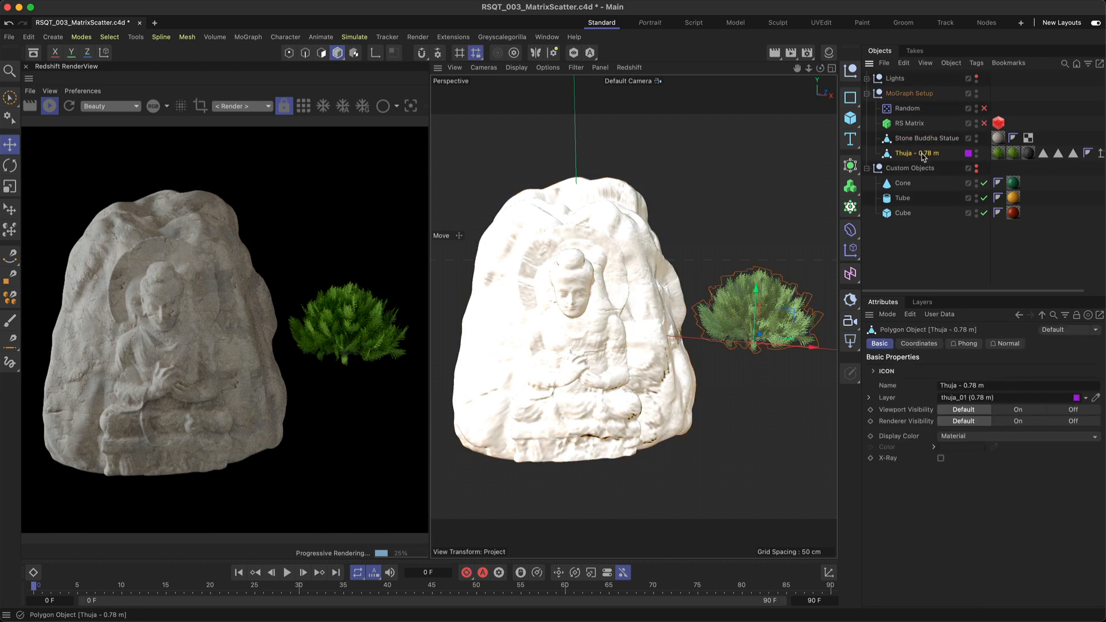
click(908, 122)
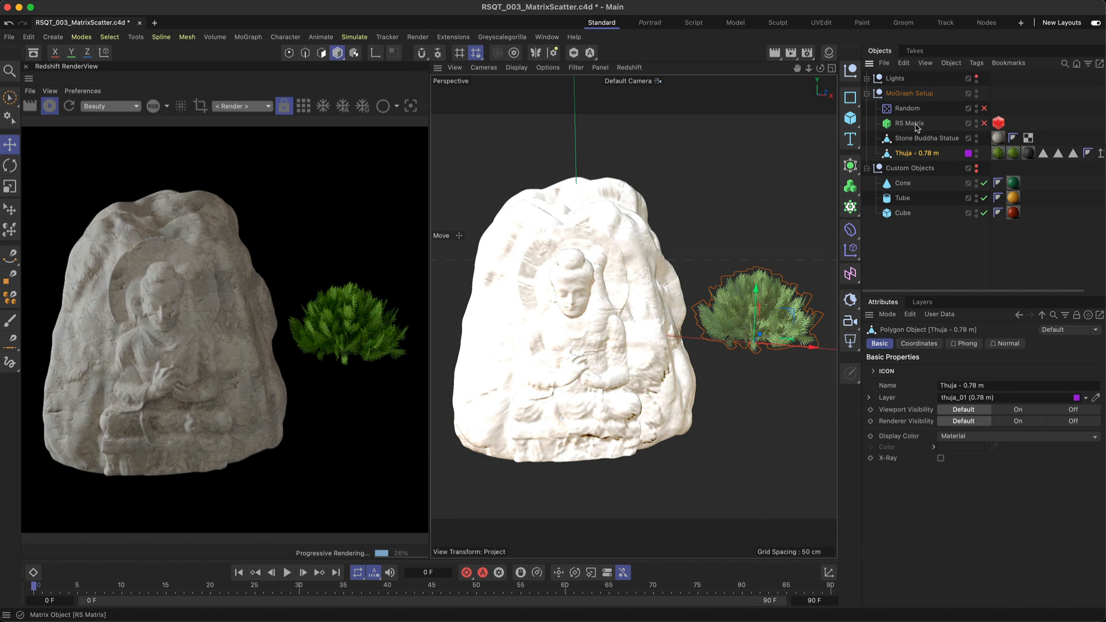
click(909, 122)
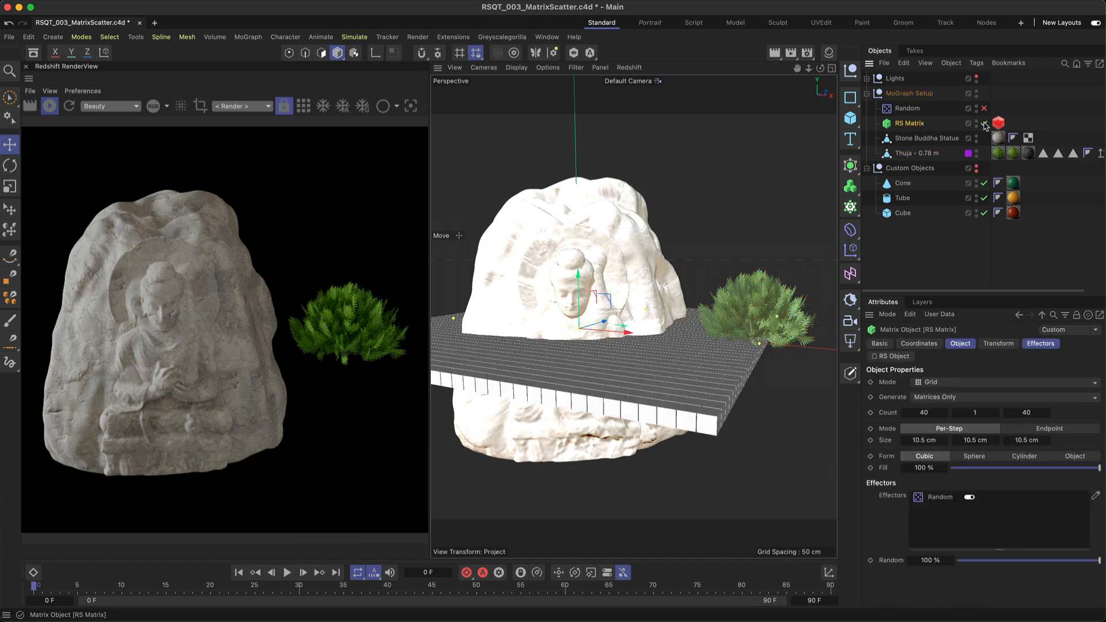
click(983, 126)
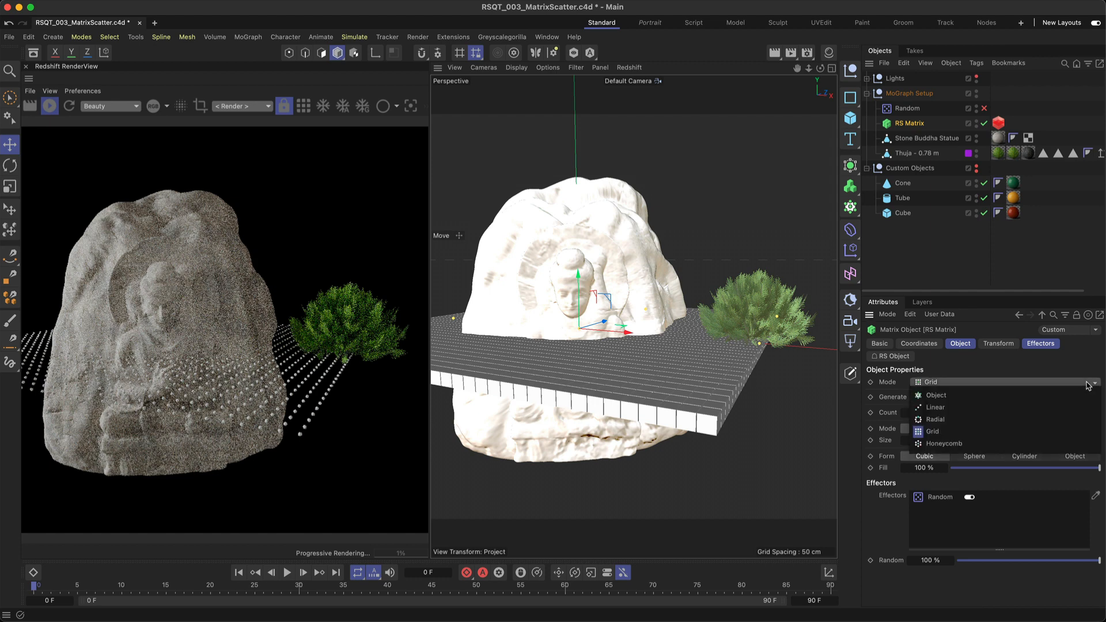
click(935, 395)
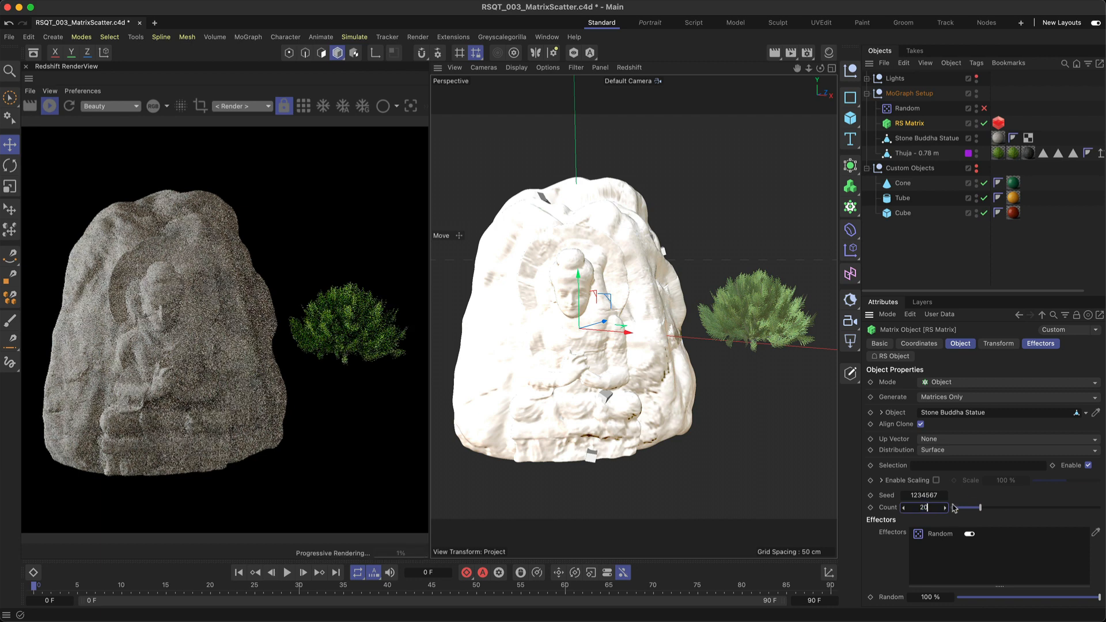
Use Thuja as the custom object at 0.5 scale and enable the Random effector.
click(999, 123)
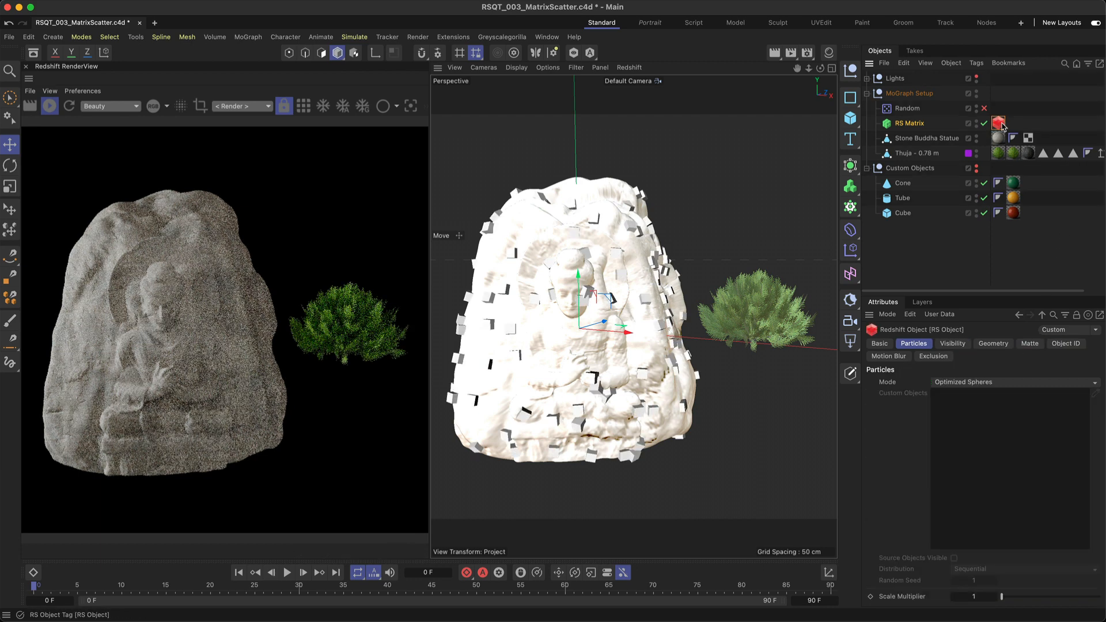
click(1012, 381)
text(0.5)
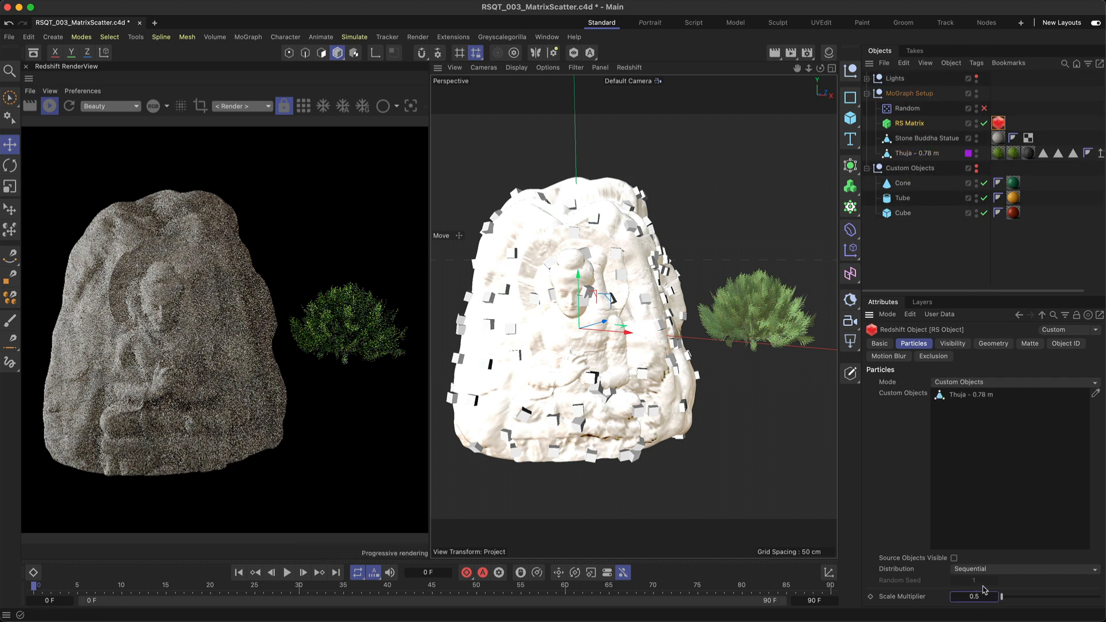
click(911, 168)
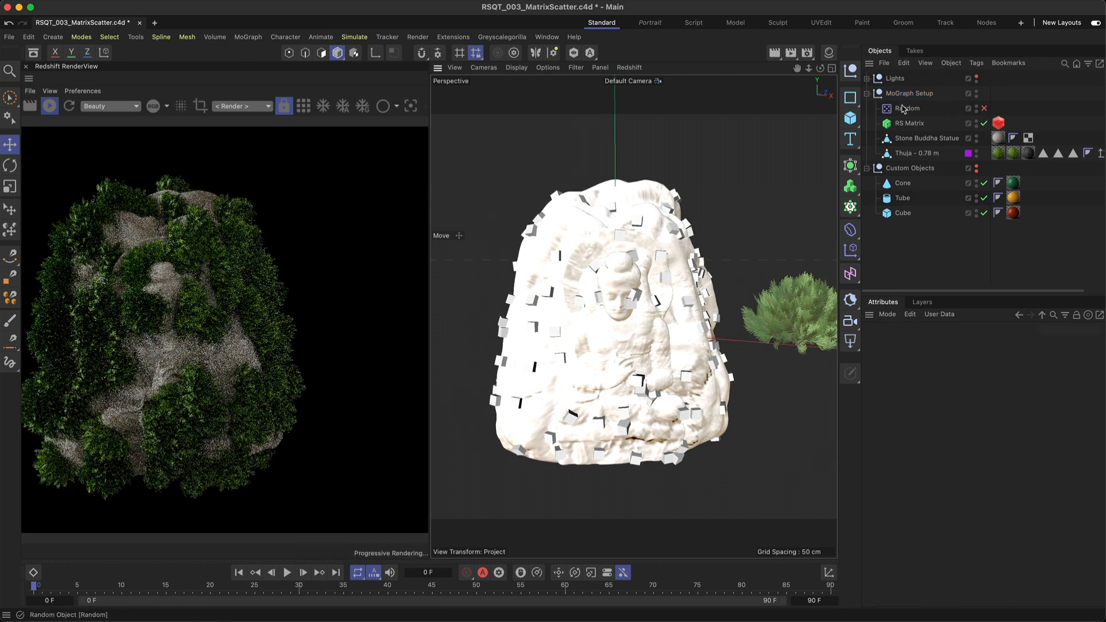
click(907, 108)
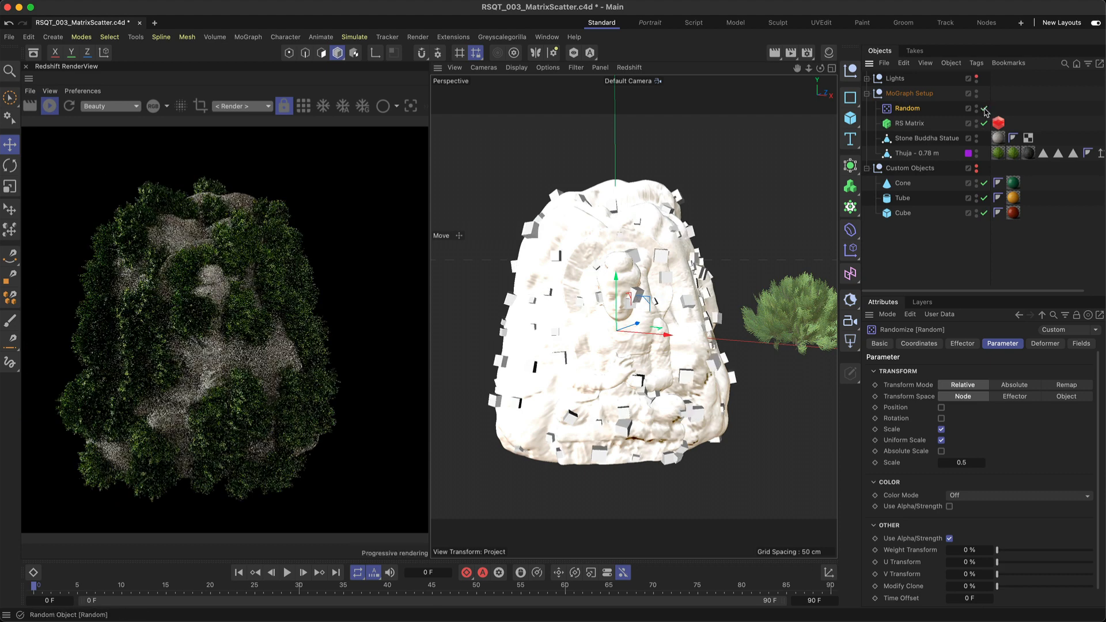